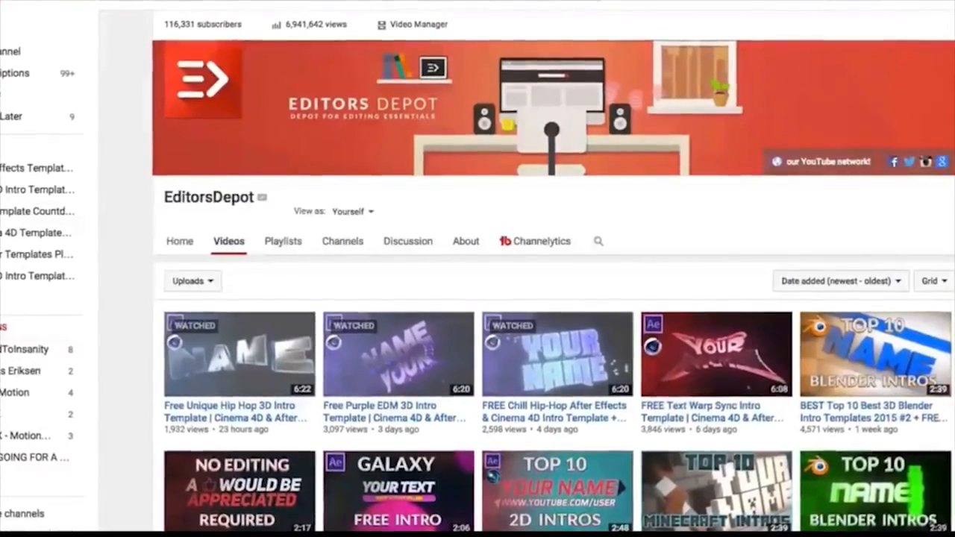
# - Scroll the Blender 2.75a download page and save the download to the Desktop
pyautogui.scroll(-3)
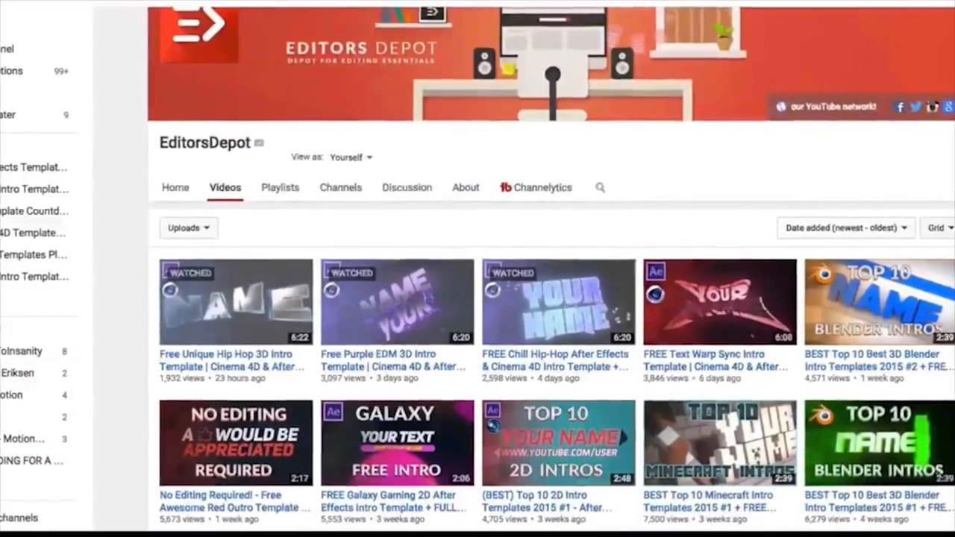
pyautogui.scroll(-3)
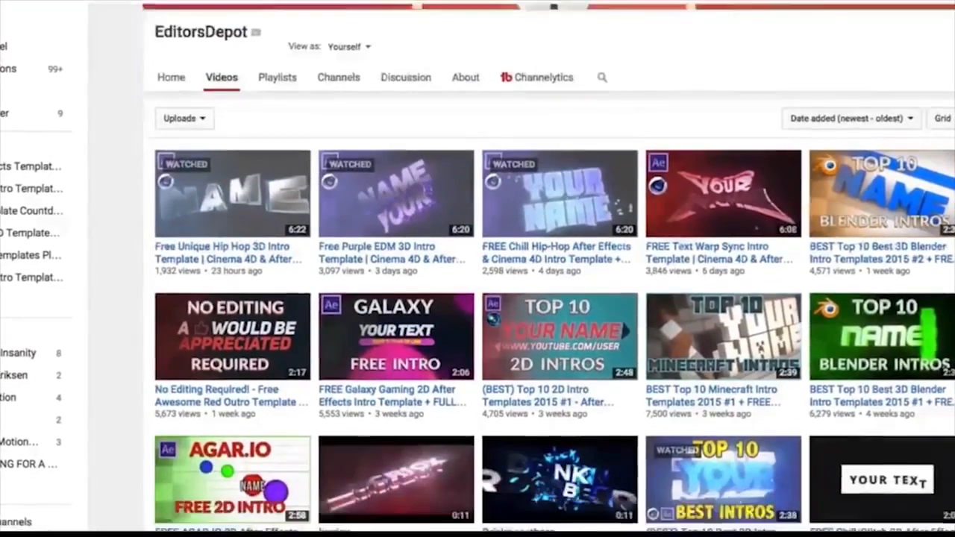
pyautogui.scroll(-3)
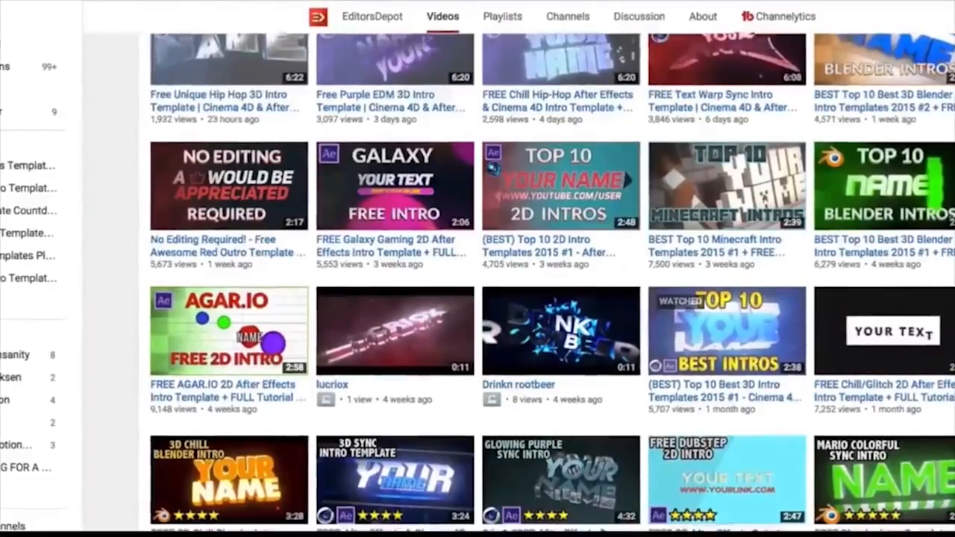
pyautogui.scroll(-3)
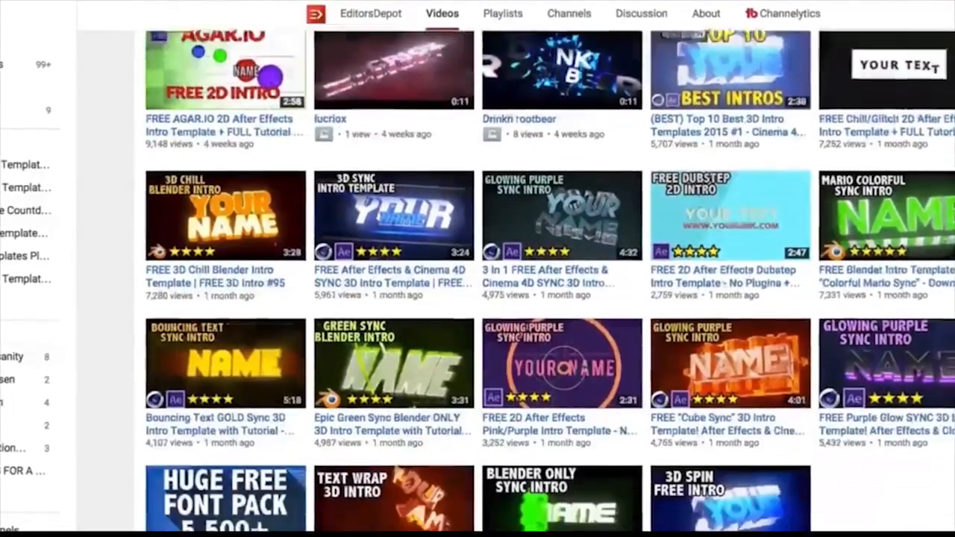
pyautogui.scroll(-3)
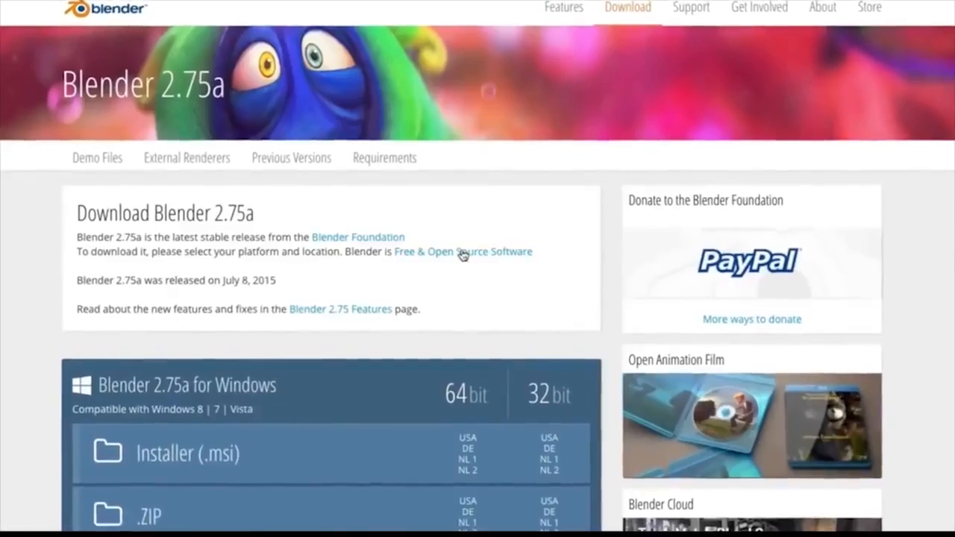
pyautogui.scroll(-3)
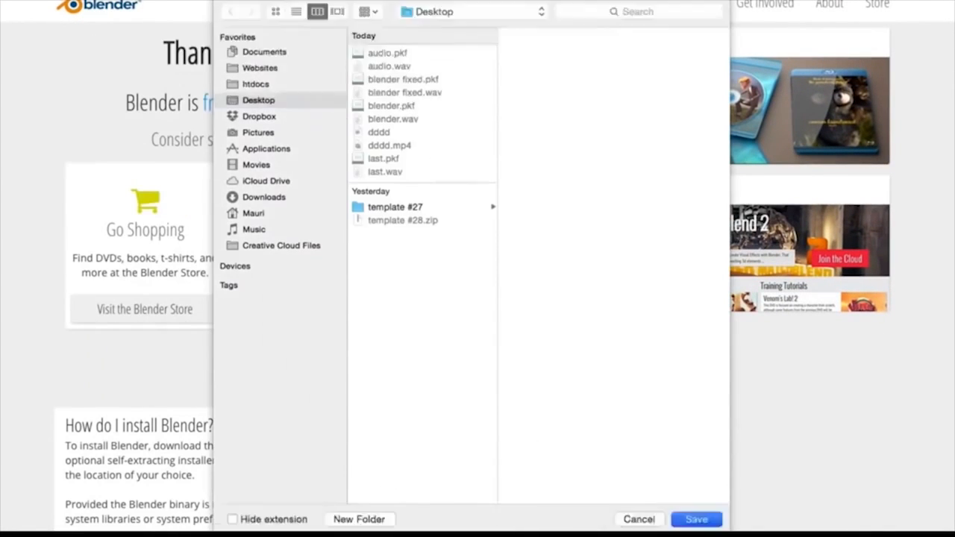
pyautogui.click(695, 518)
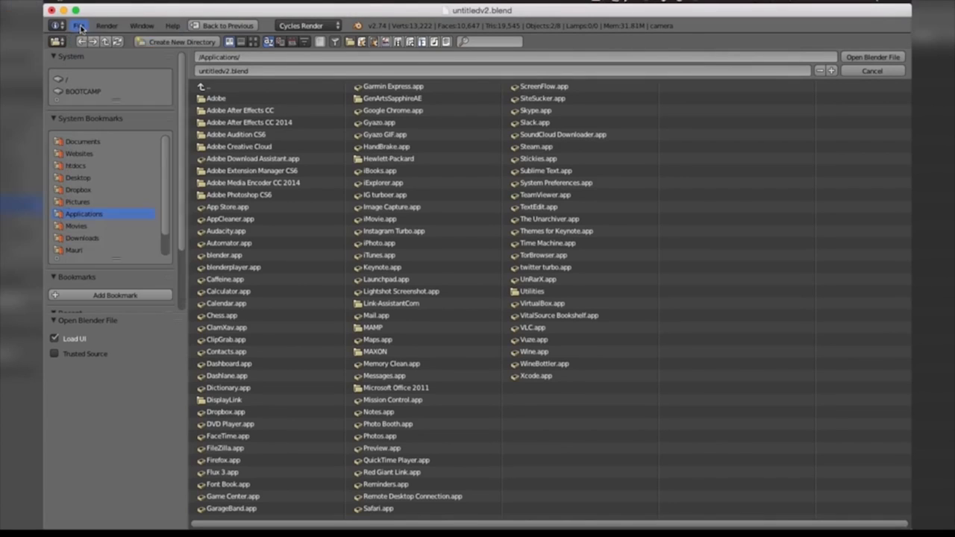
# - Open untitledv2.blend from the Desktop's template #27 folder with Load UI unchecked
pyautogui.click(78, 177)
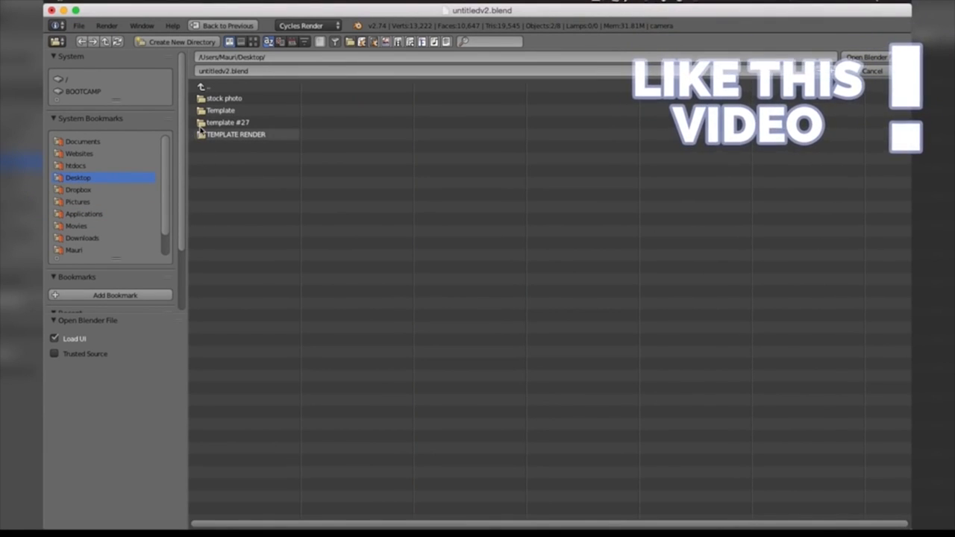
pyautogui.doubleClick(226, 122)
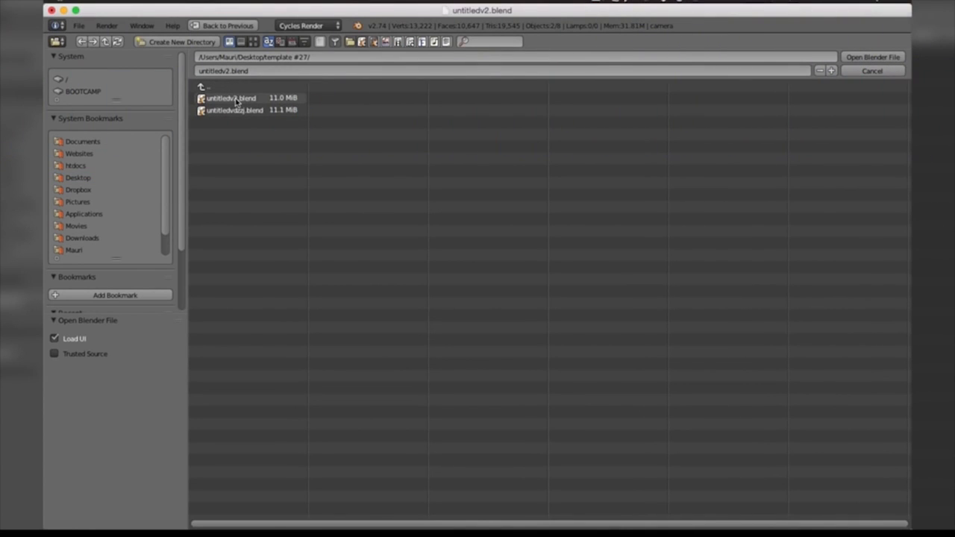
pyautogui.click(231, 98)
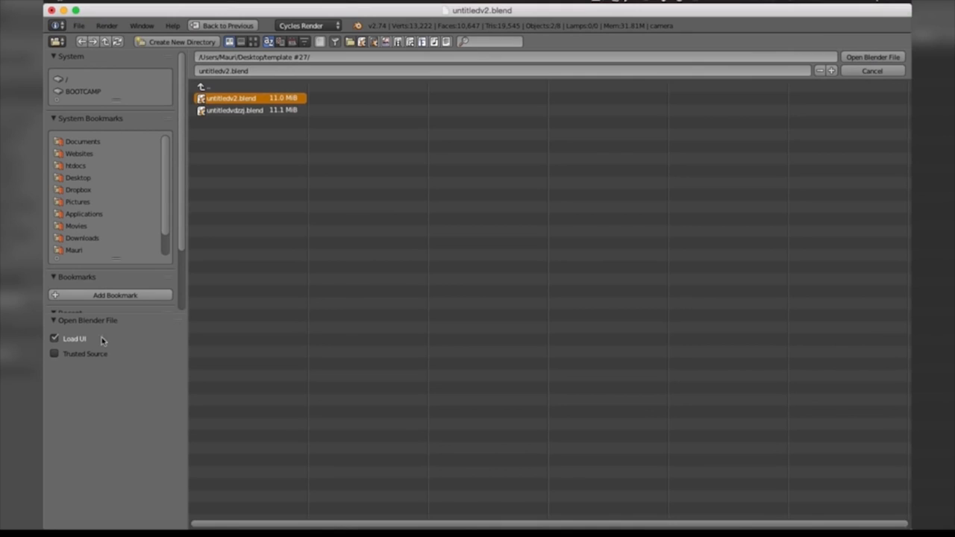
pyautogui.click(53, 338)
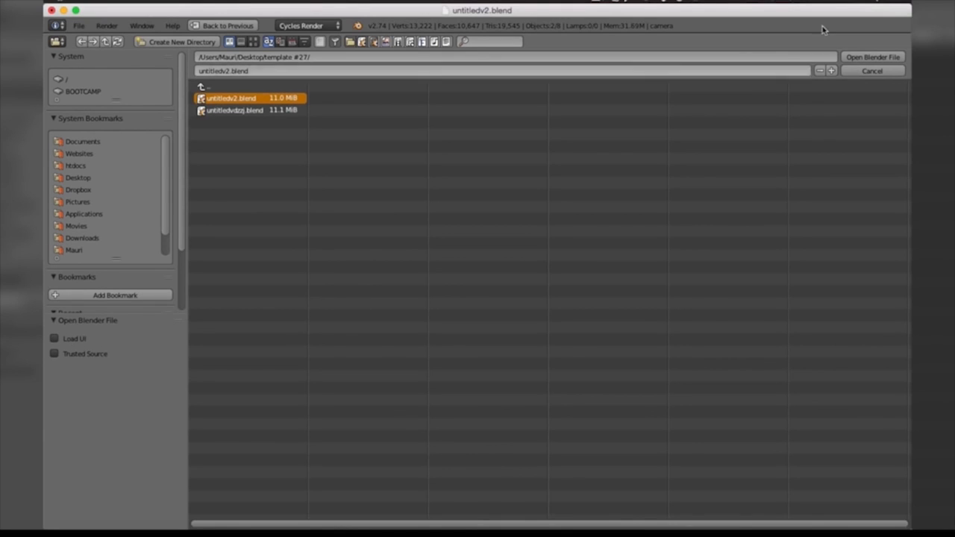
pyautogui.moveTo(871, 57)
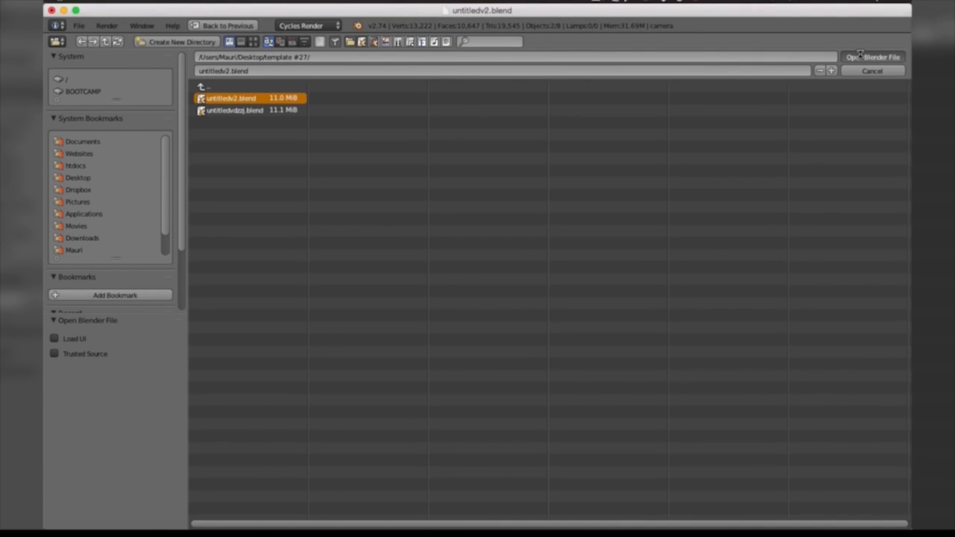
pyautogui.click(873, 57)
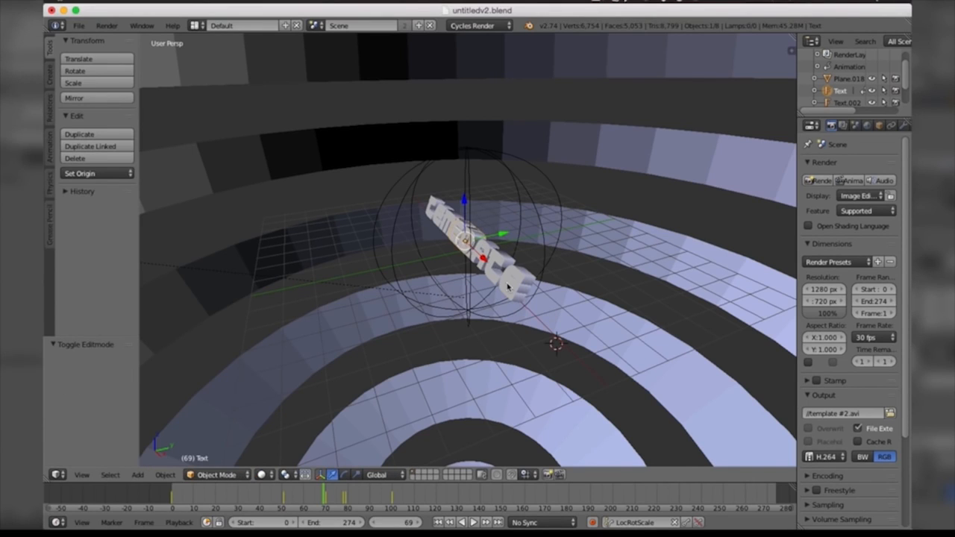
pyautogui.moveTo(450, 267)
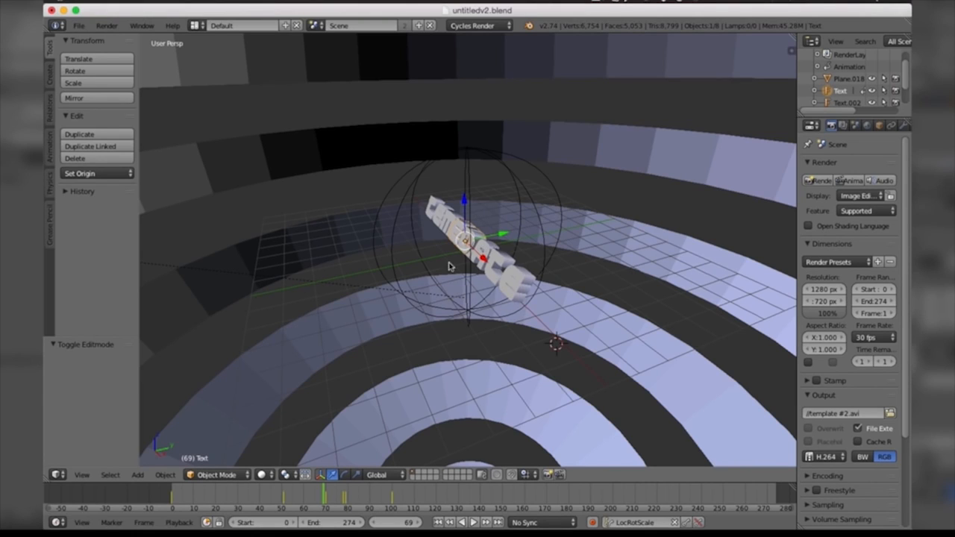
pyautogui.moveTo(501, 266)
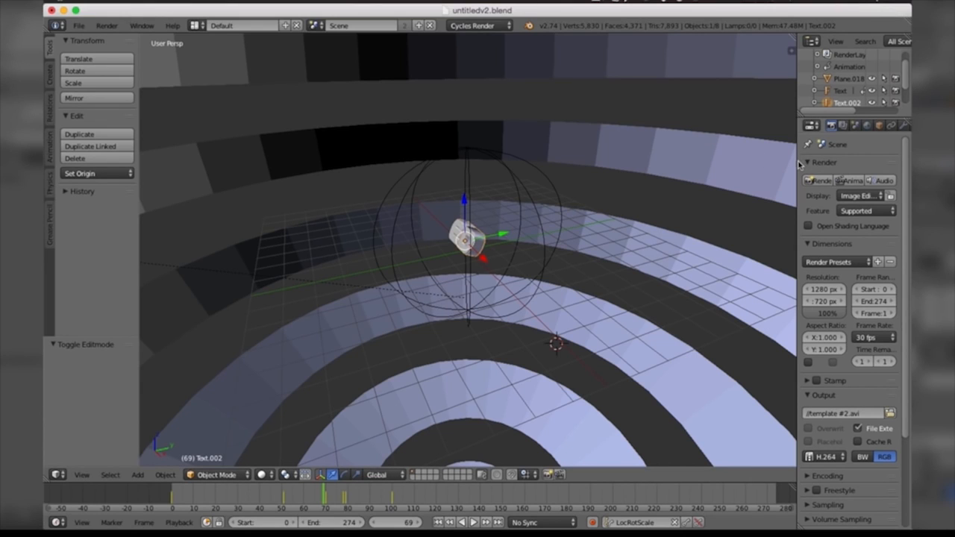
# - Show Text.002's Object Data settings, including shape, geometry and the !PEPSI! font
pyautogui.click(823, 161)
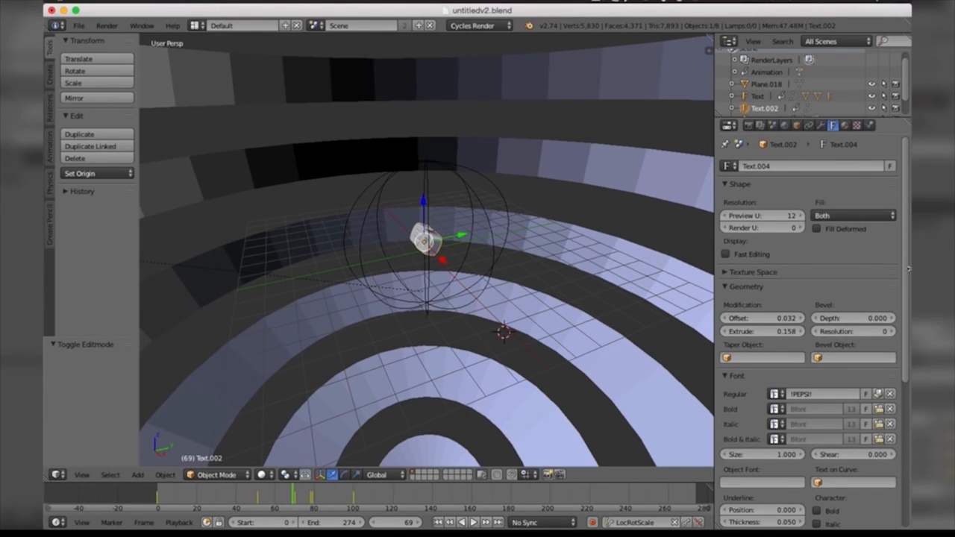
# - Unpack the font embedded in the file into the current directory
pyautogui.scroll(-3)
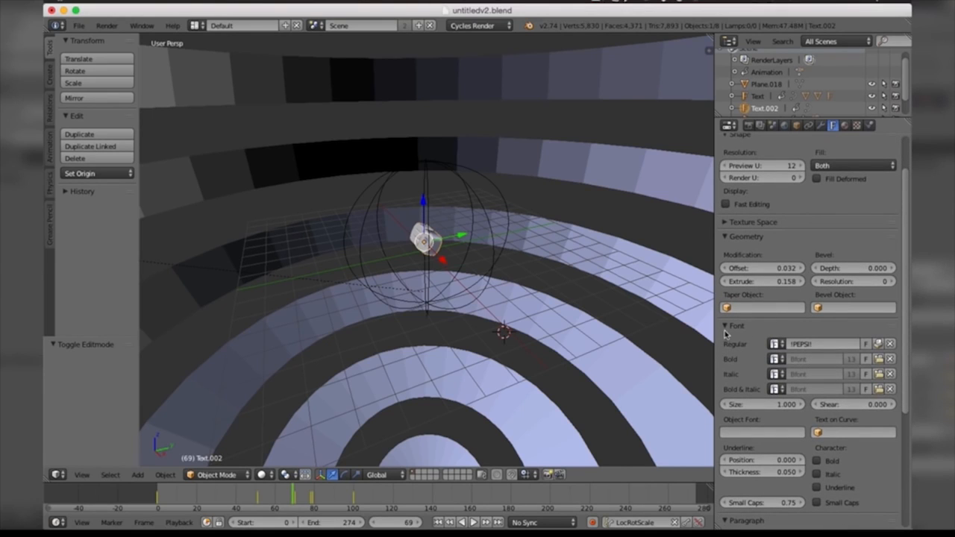
pyautogui.click(820, 344)
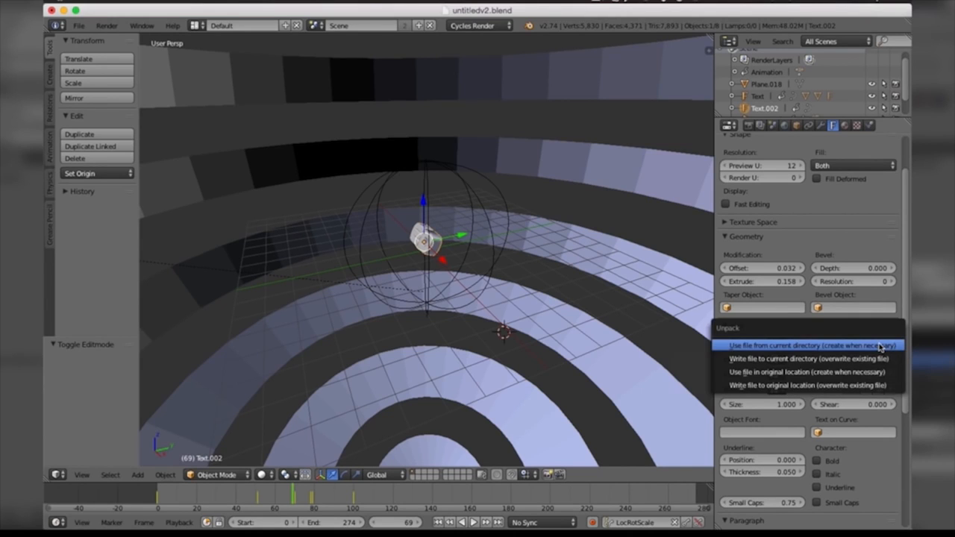
pyautogui.click(804, 344)
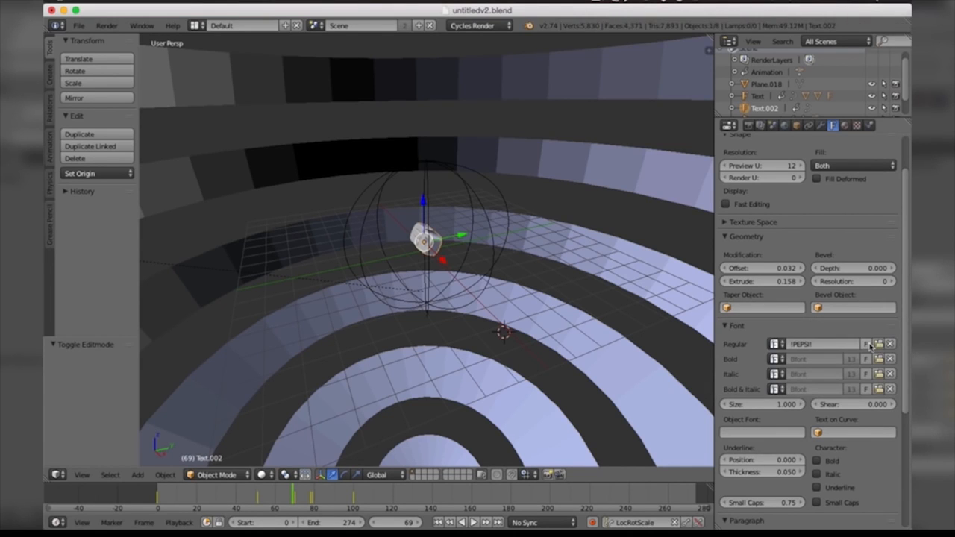
# - Browse for a new regular font in the Fonts folder of the user's Library
pyautogui.click(865, 343)
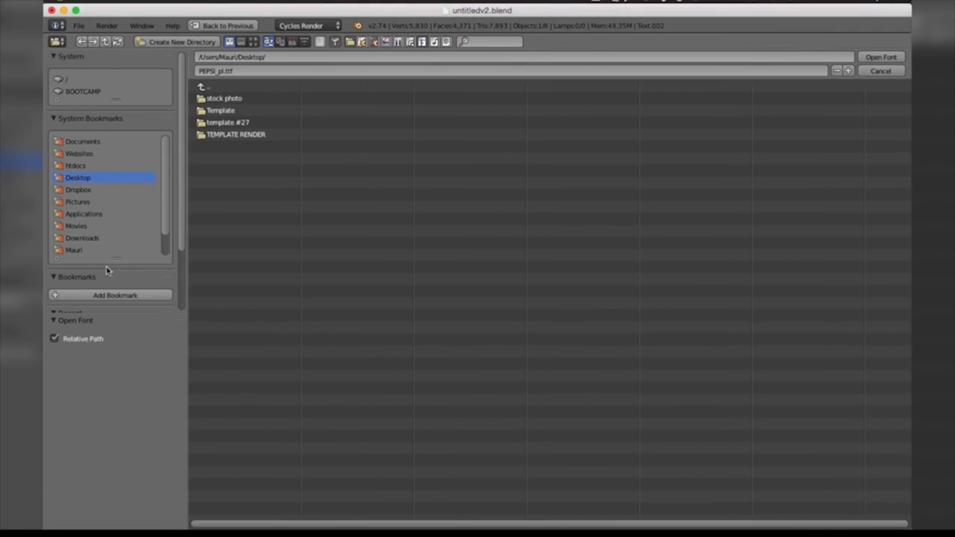
pyautogui.moveTo(91, 251)
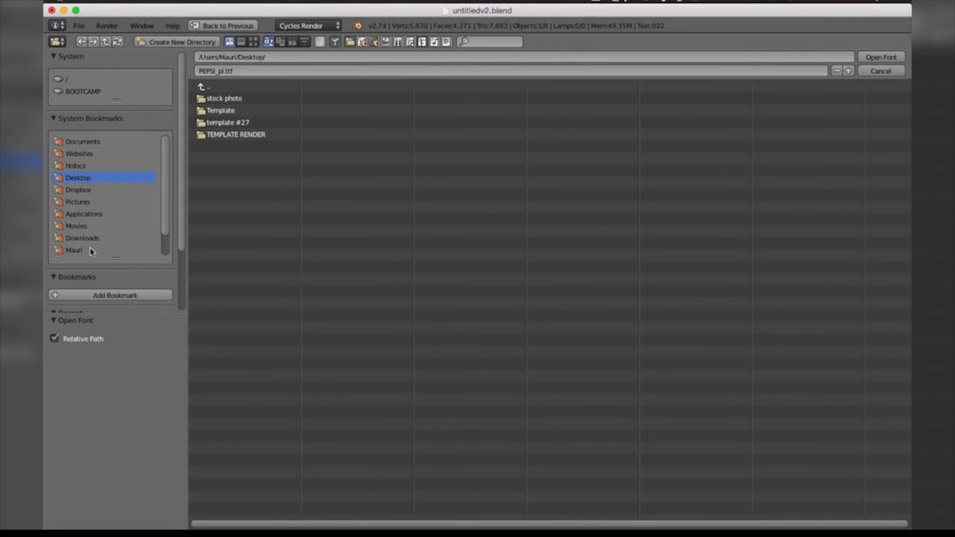
pyautogui.click(74, 250)
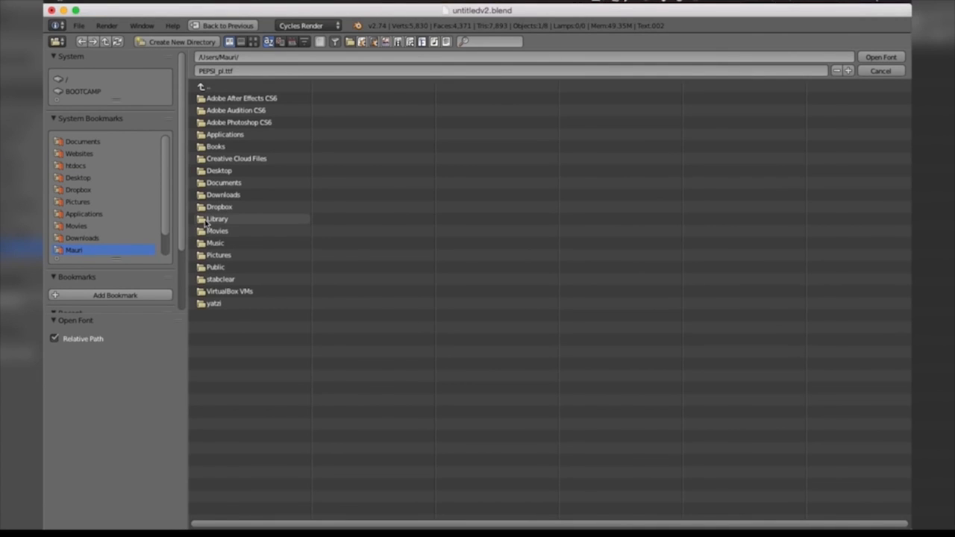
pyautogui.doubleClick(216, 218)
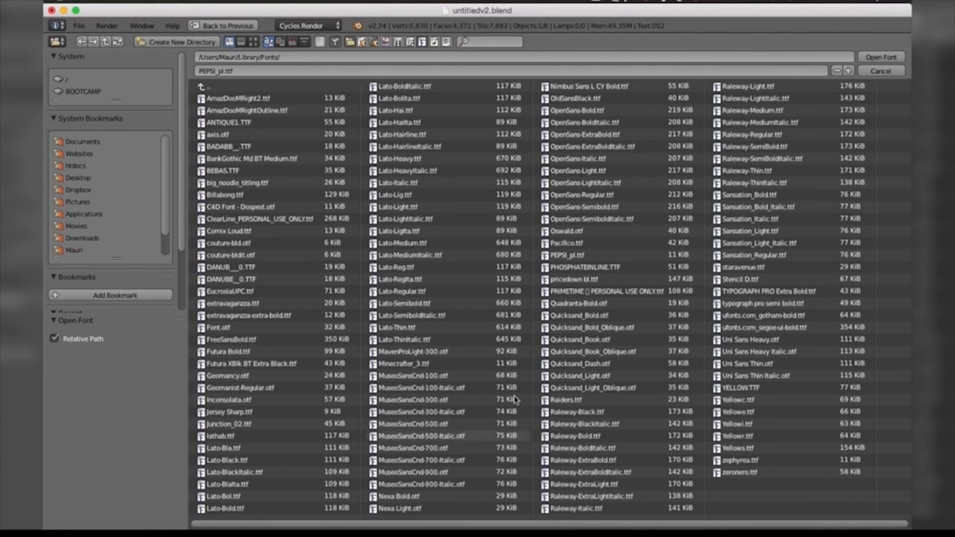
pyautogui.moveTo(431, 356)
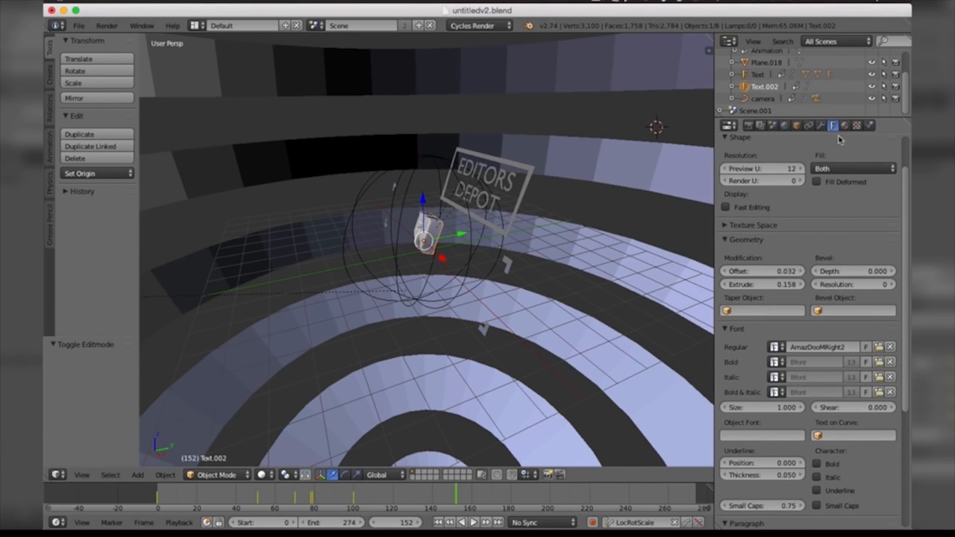
# - Change the Glossy BSDF material colour from yellow-green to bright blue
pyautogui.click(844, 125)
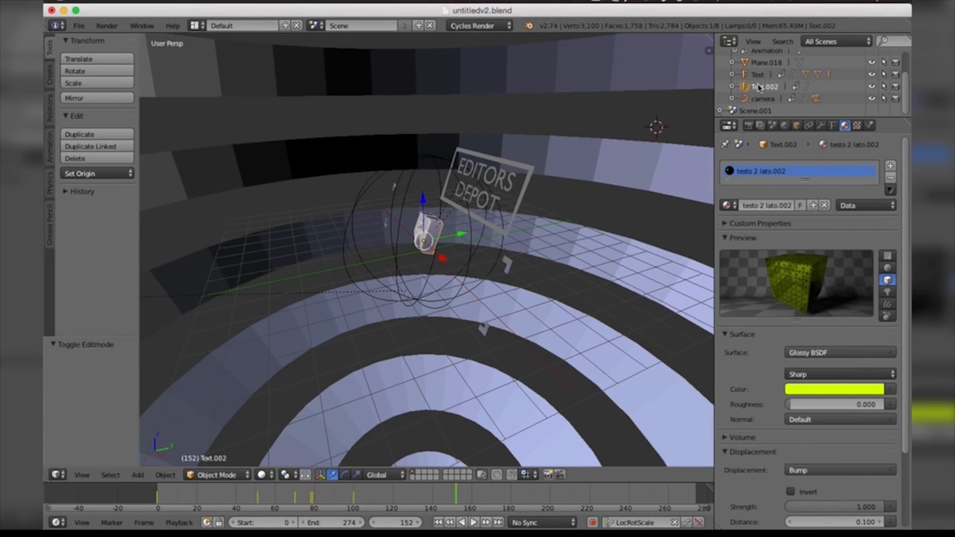
pyautogui.moveTo(773, 346)
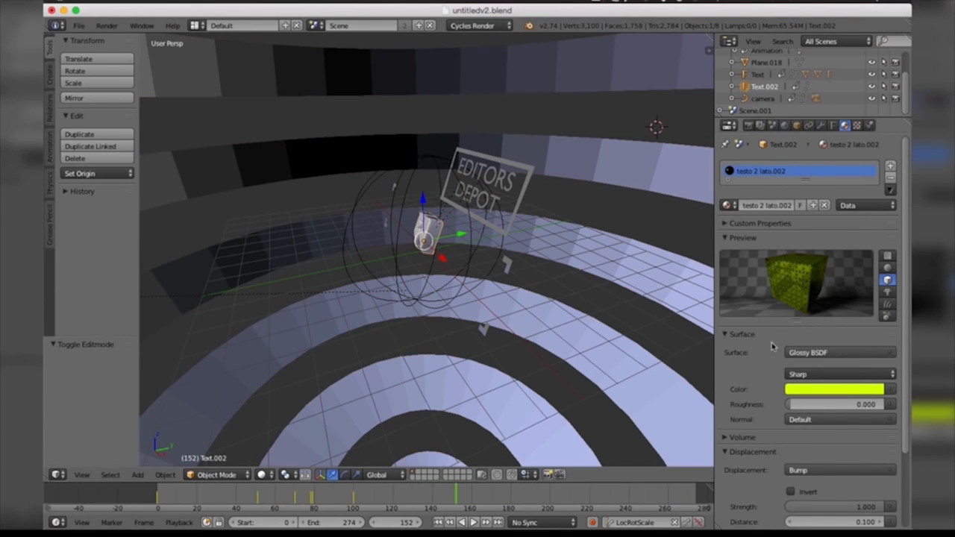
pyautogui.click(833, 389)
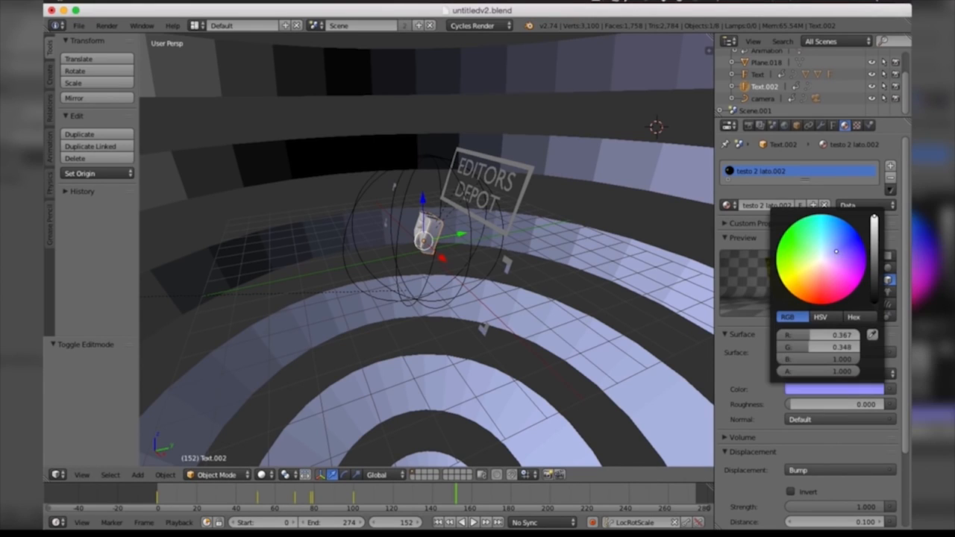
pyautogui.click(821, 233)
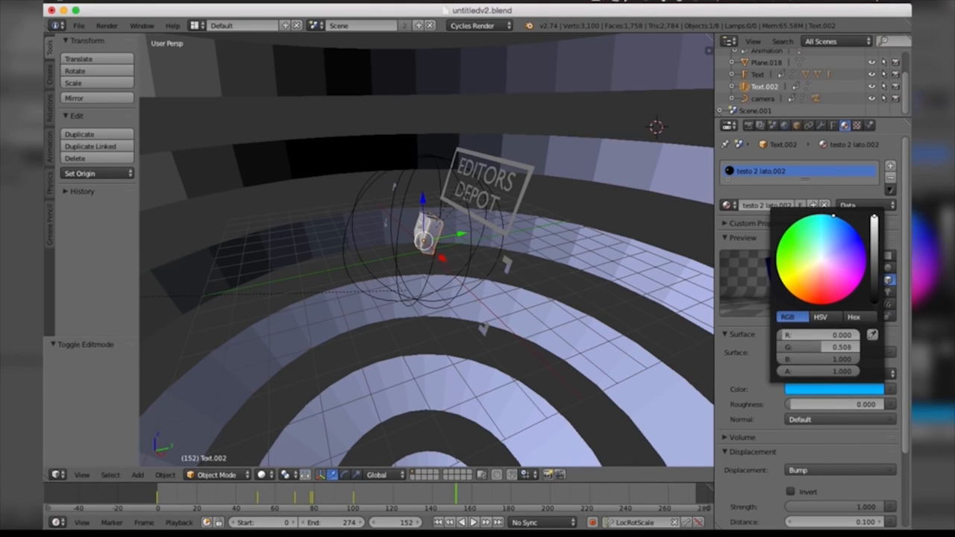
pyautogui.click(610, 196)
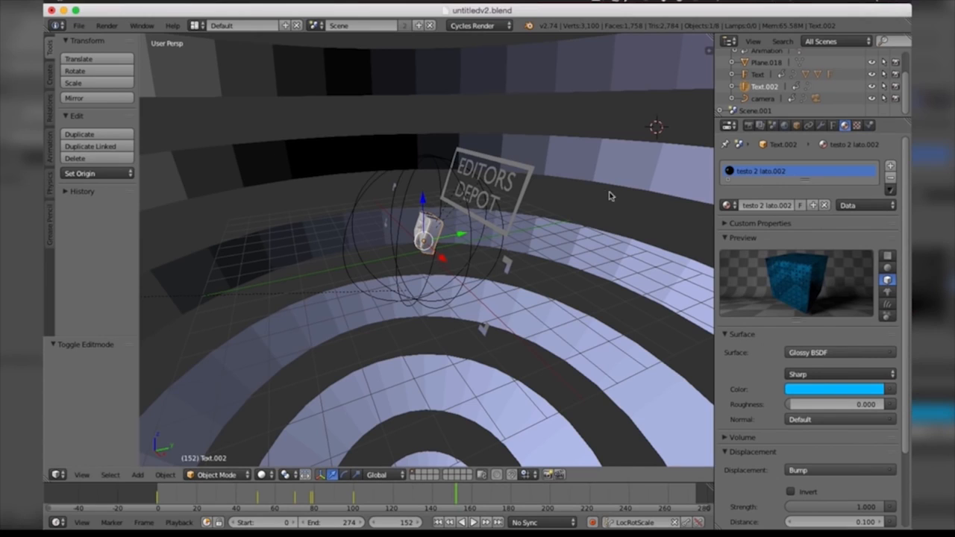
pyautogui.moveTo(539, 294)
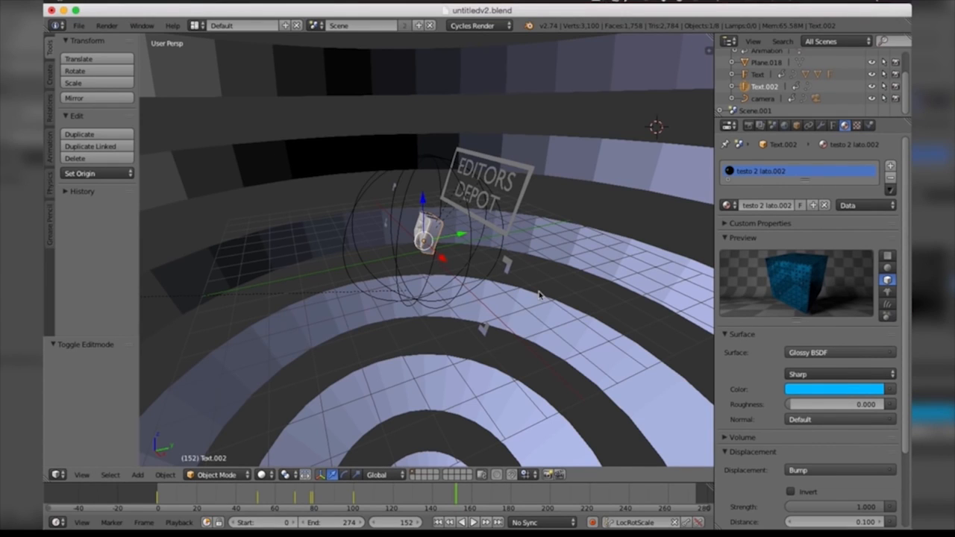
pyautogui.moveTo(417, 216)
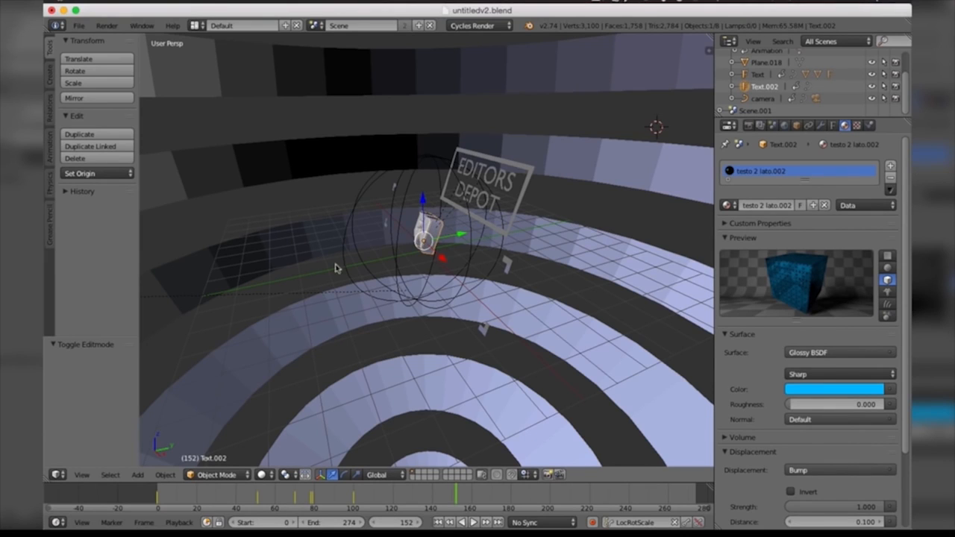
pyautogui.moveTo(361, 375)
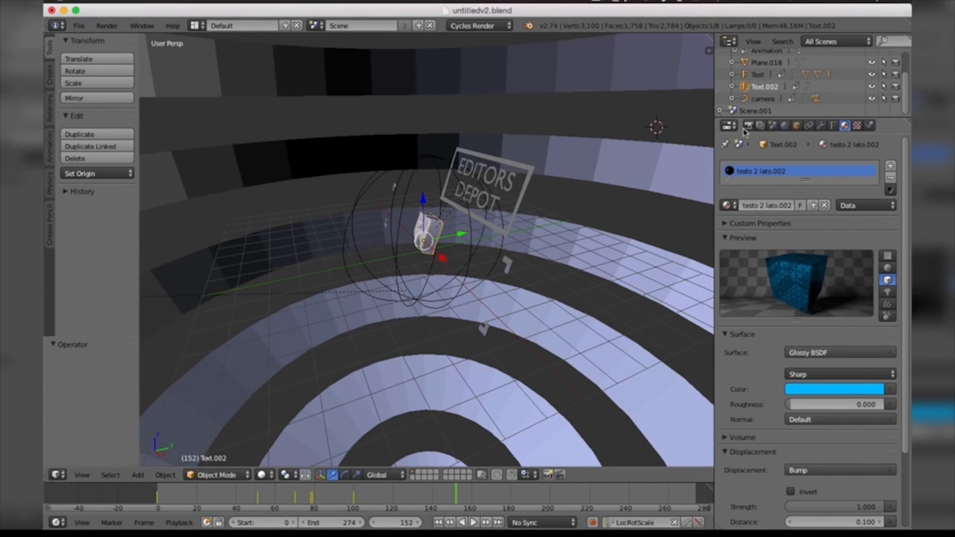
# - Point the render output to a file named 'template' on the Desktop
pyautogui.click(748, 125)
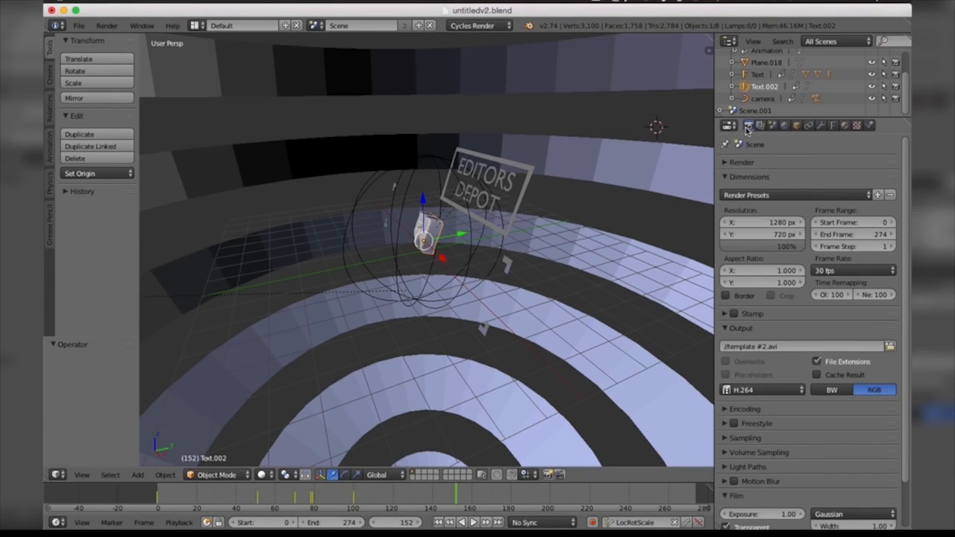
pyautogui.moveTo(739, 337)
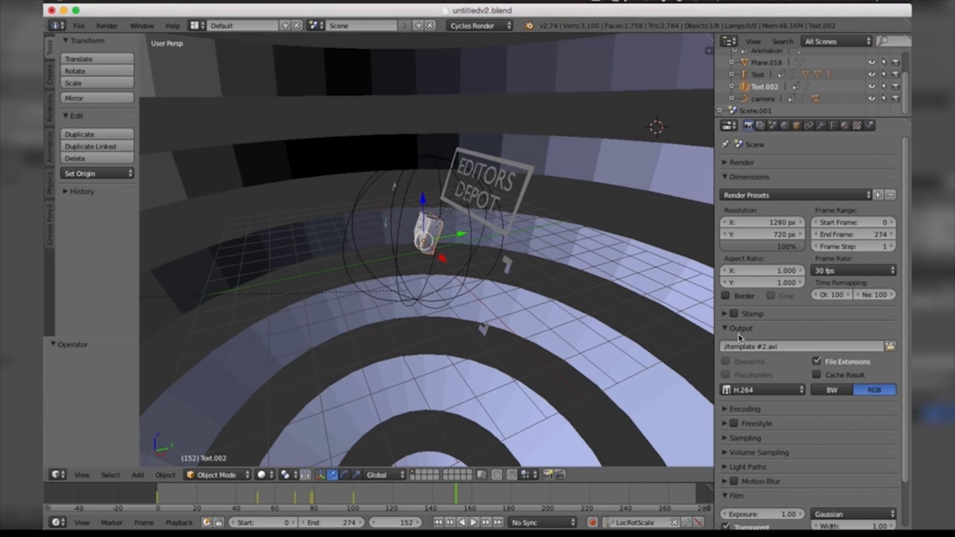
pyautogui.click(889, 345)
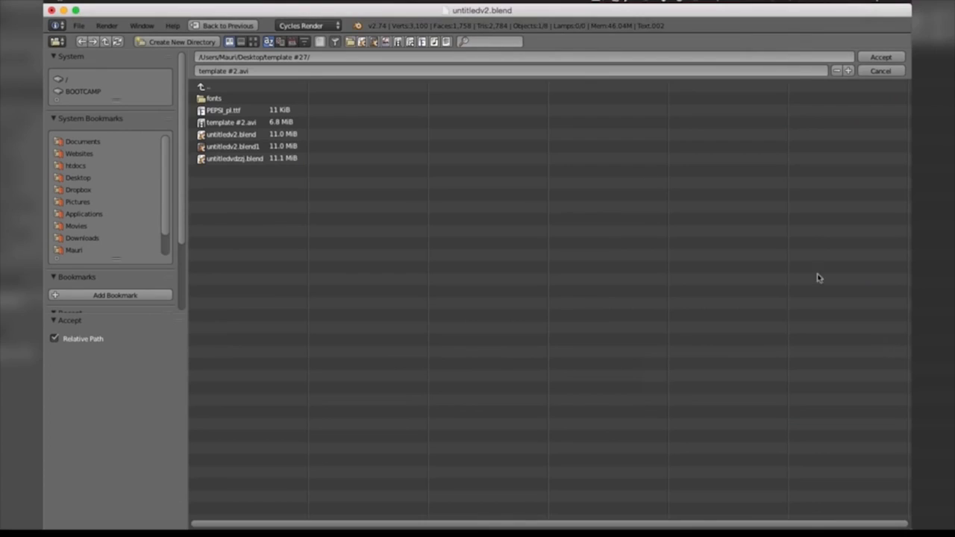
pyautogui.click(78, 178)
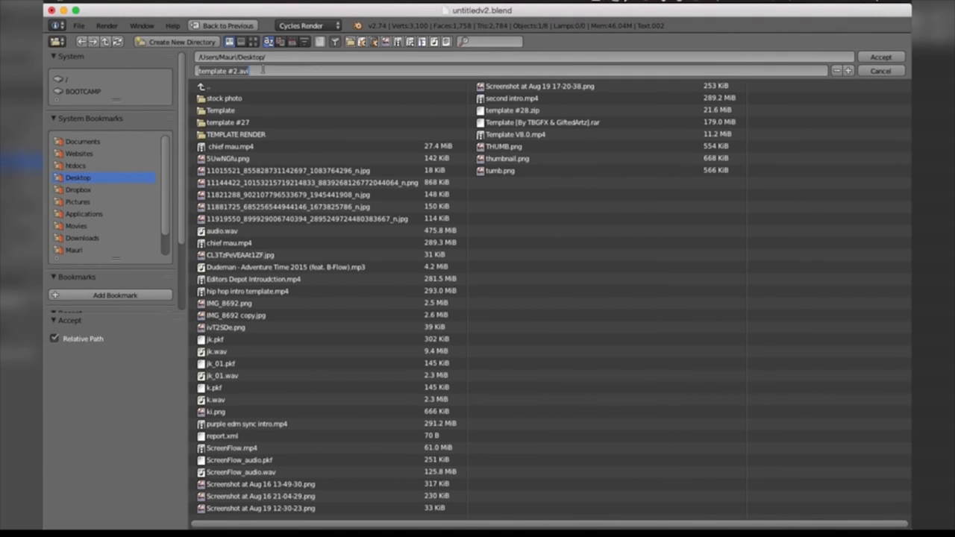
pyautogui.write('template')
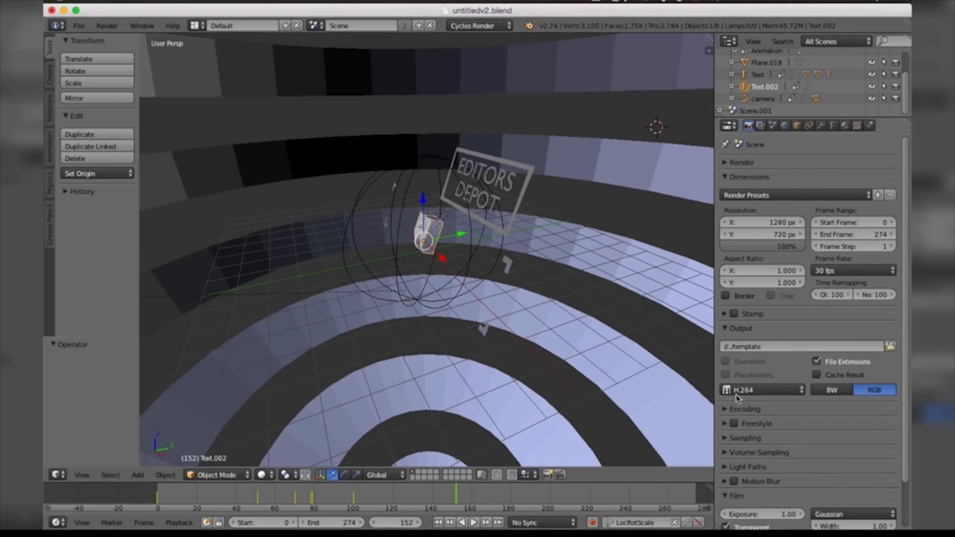
# - Set the output to QuickTime with JPEG video at 86% quality and no audio
pyautogui.click(759, 390)
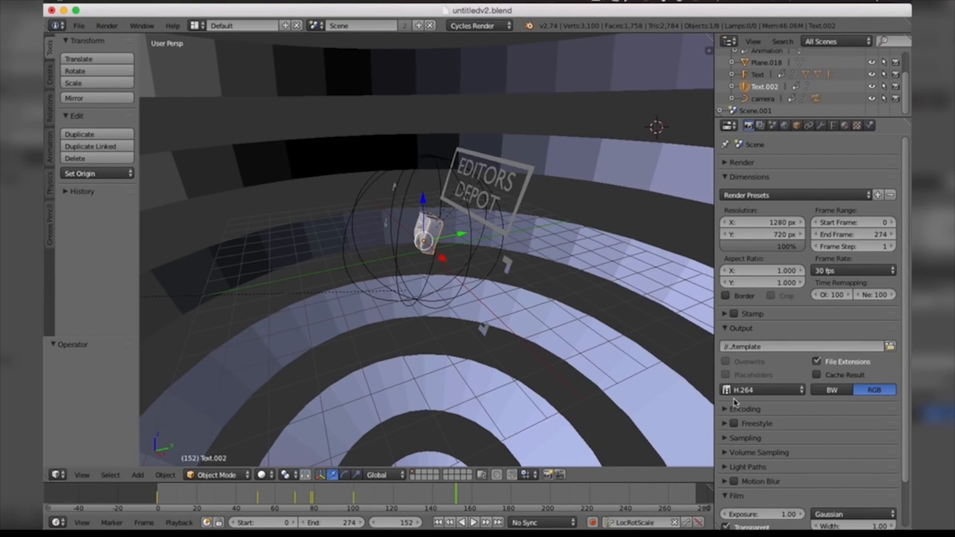
pyautogui.click(744, 409)
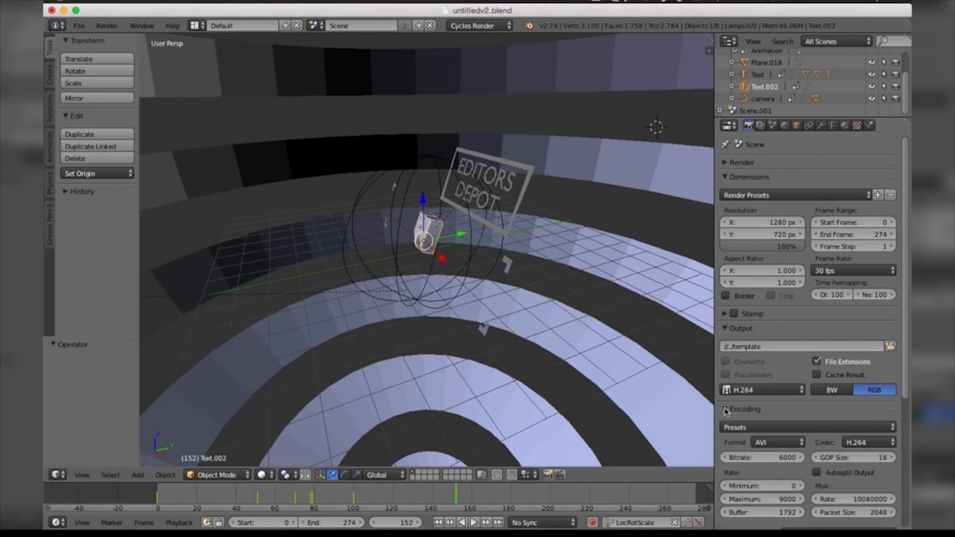
pyautogui.click(776, 441)
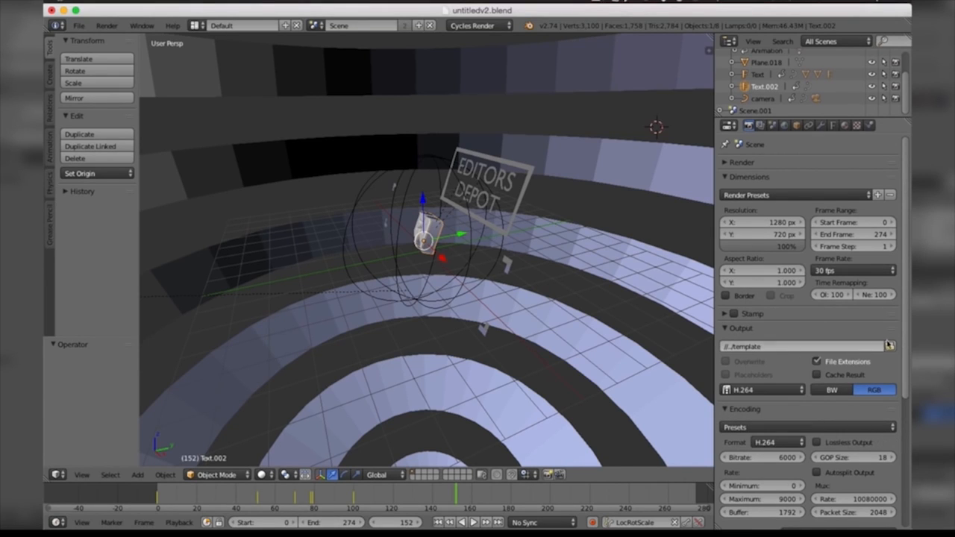
pyautogui.scroll(-3)
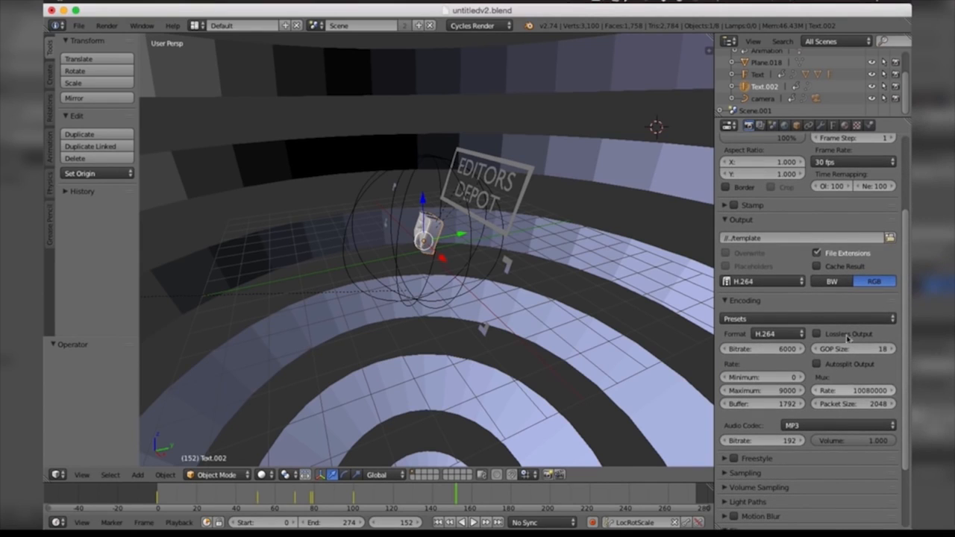
pyautogui.click(761, 281)
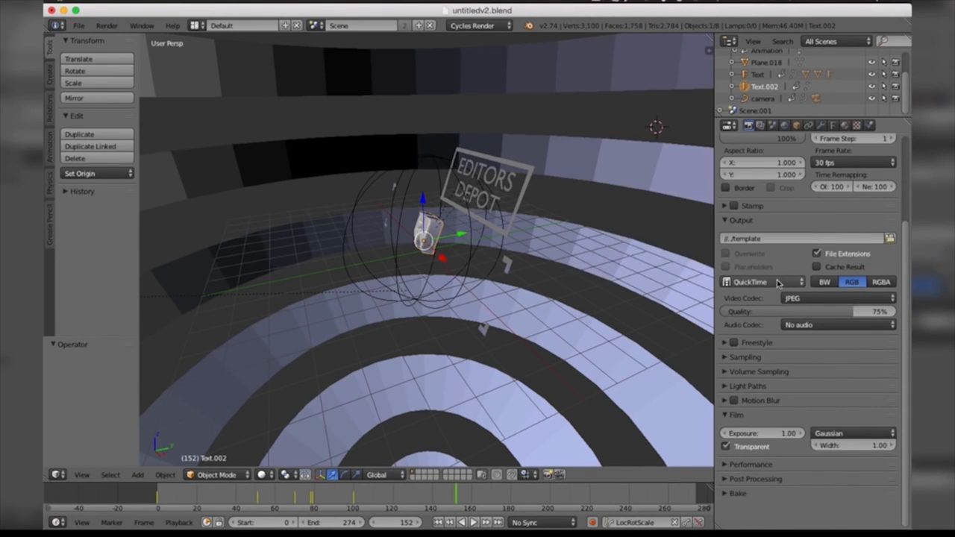
pyautogui.click(753, 282)
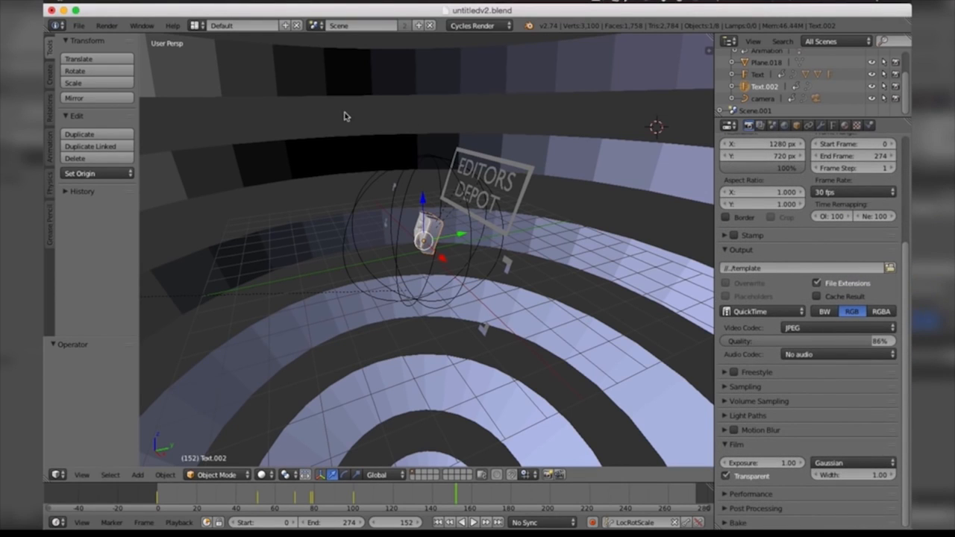
pyautogui.click(107, 25)
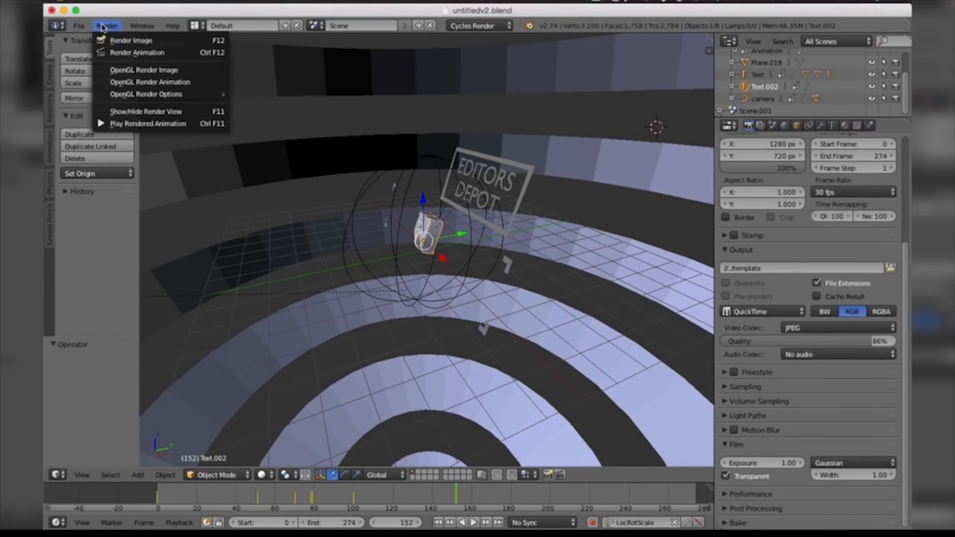